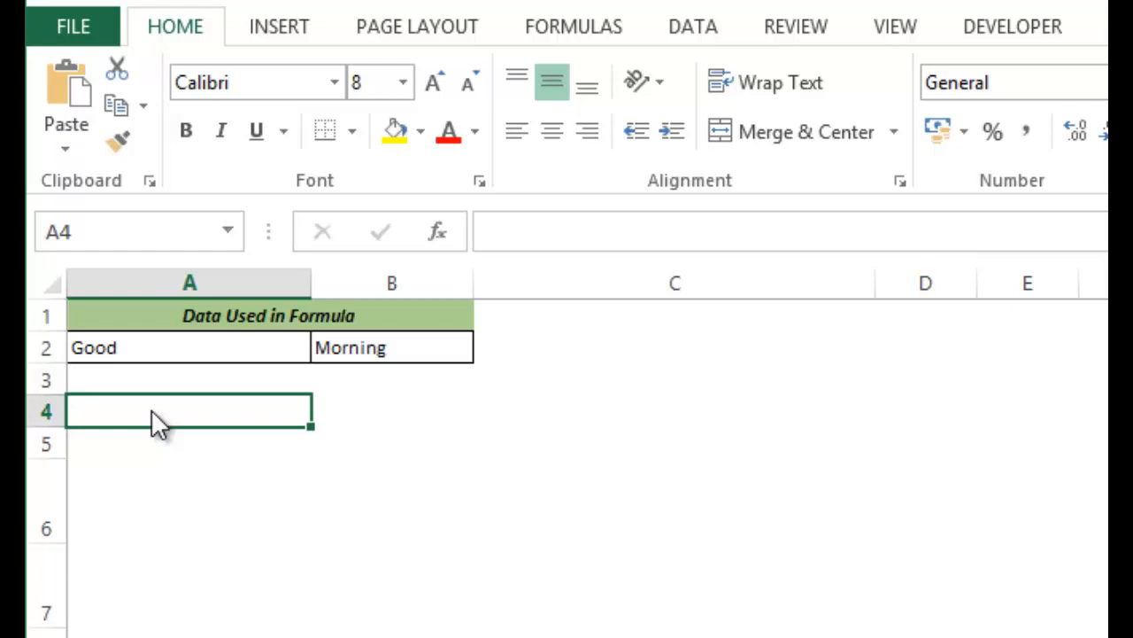
- Start typing =conc in cell A4 to pick CONCATENATE from AutoComplete
text(=co)
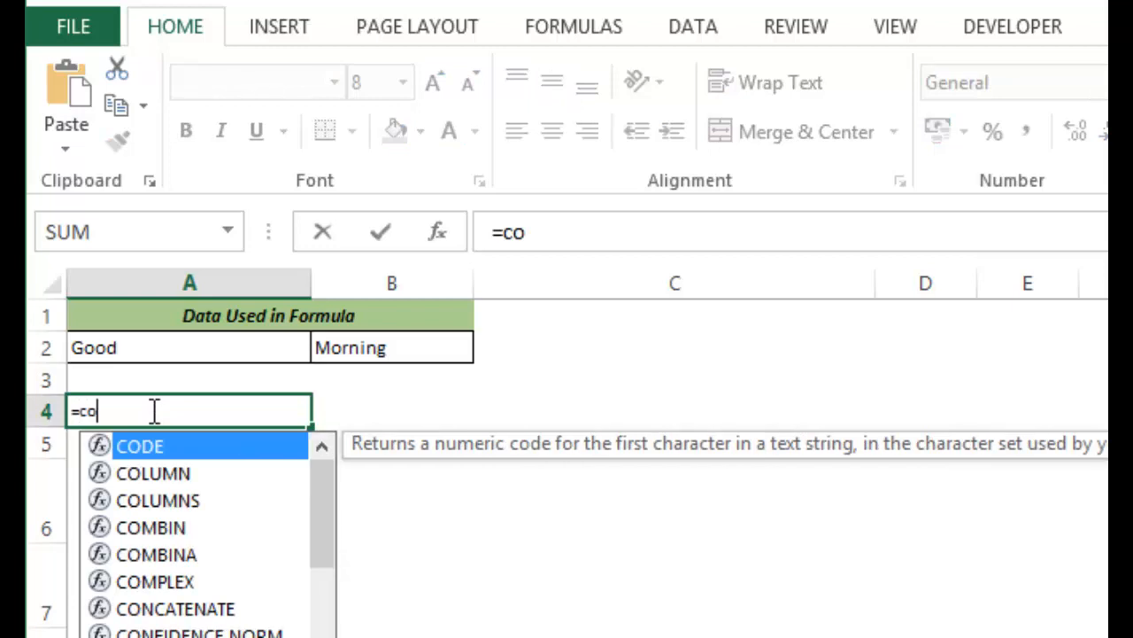
text(nc)
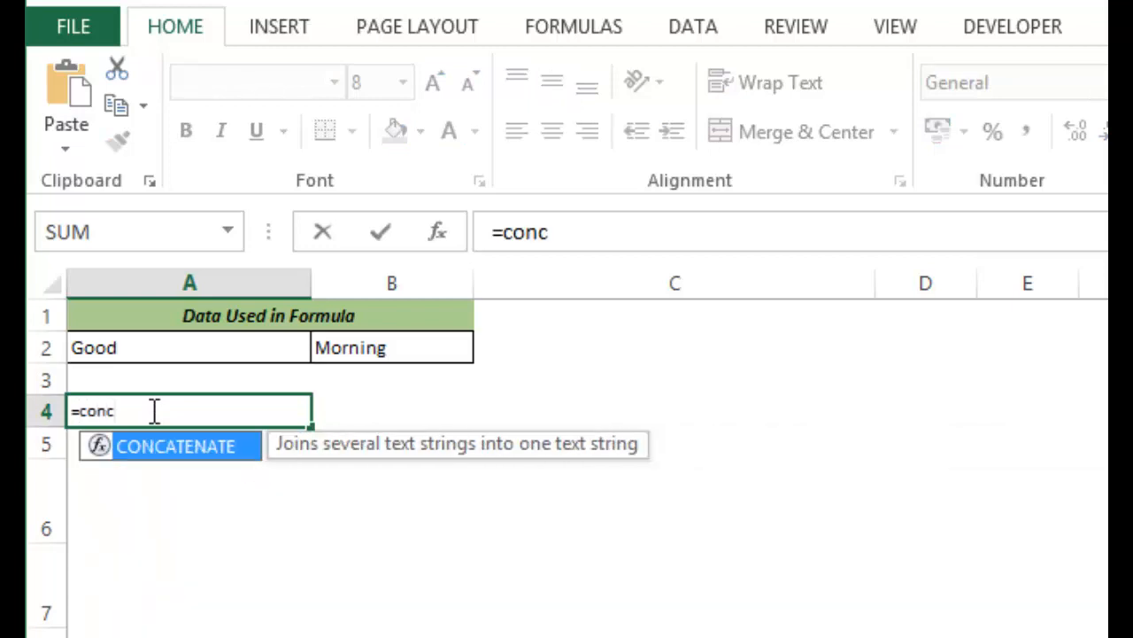
mouse_move(186, 460)
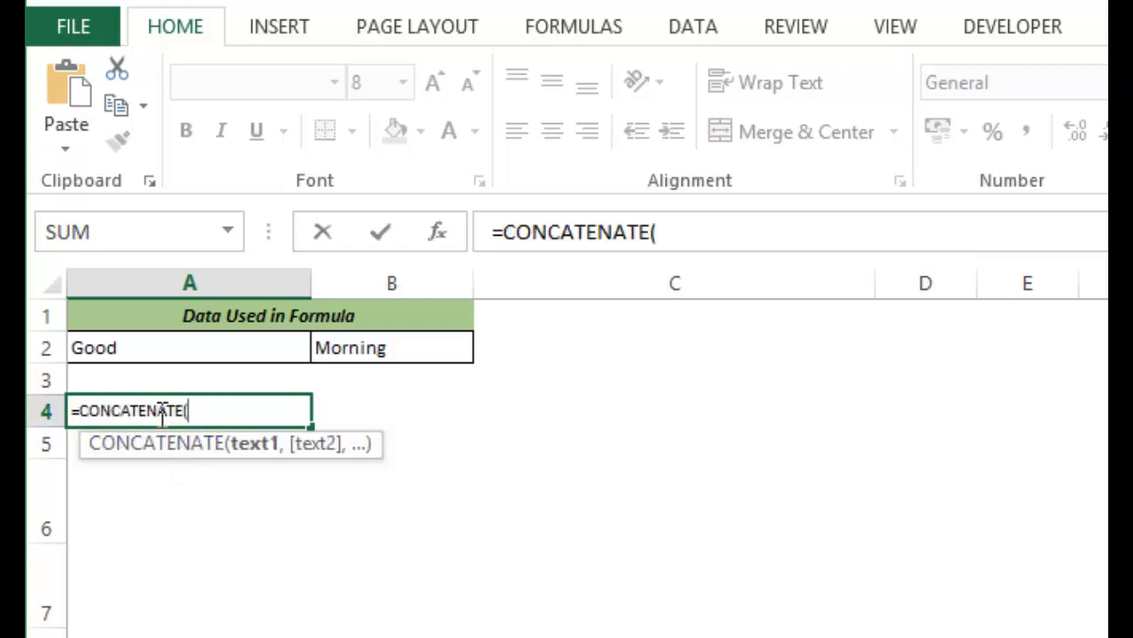
mouse_move(223, 386)
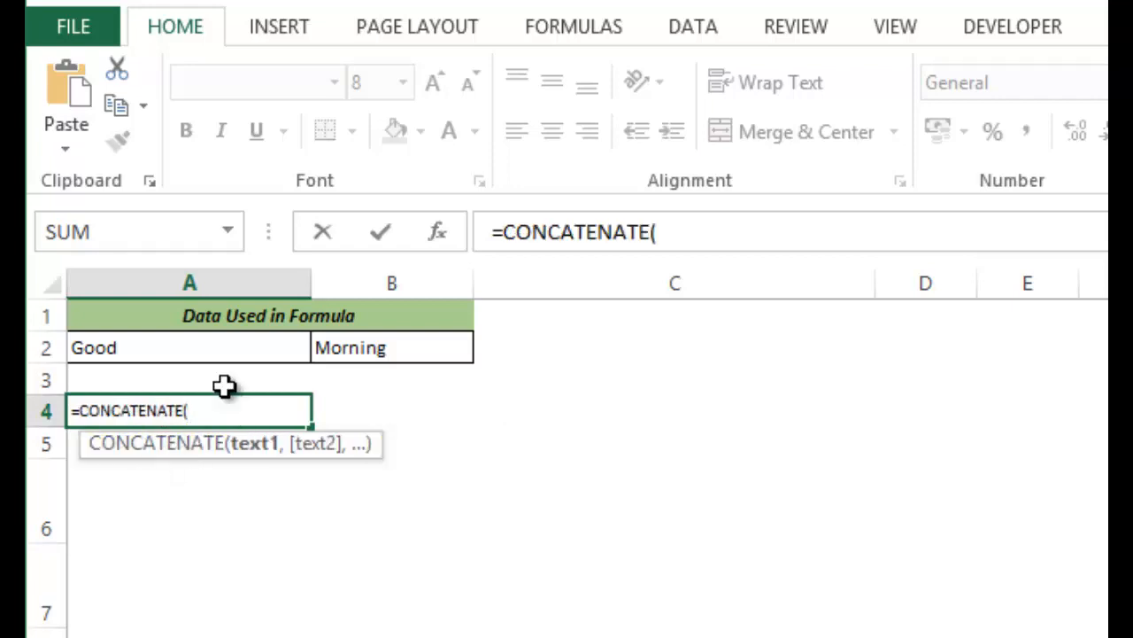
- Complete =CONCATENATE(A2,B2) in A4 so it displays GoodMorning
click(188, 347)
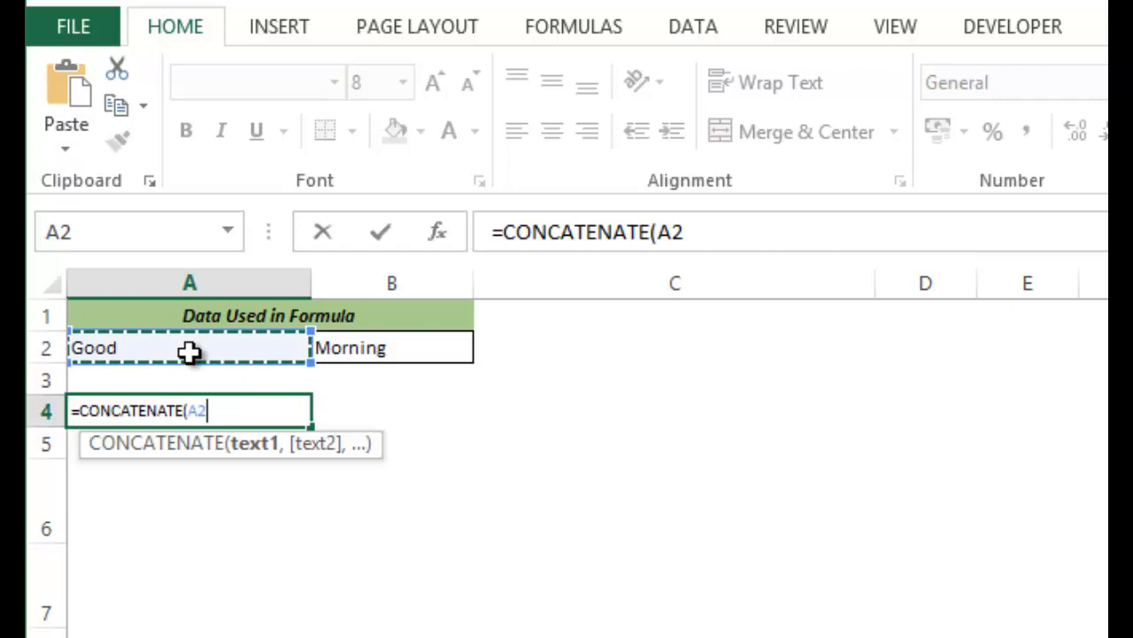
text(,)
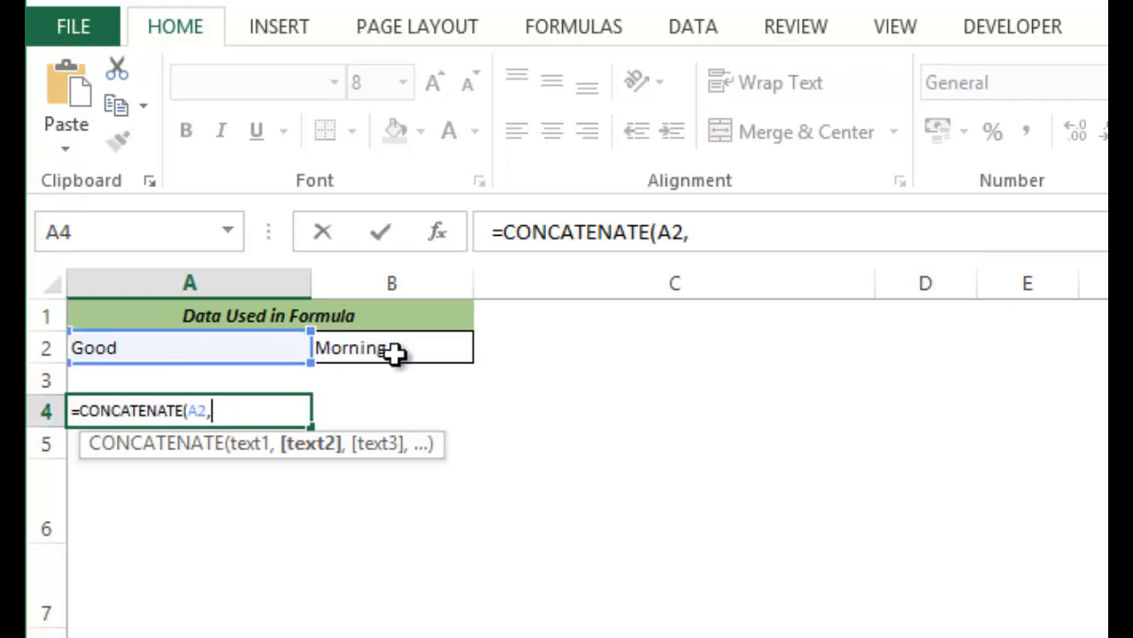
click(391, 348)
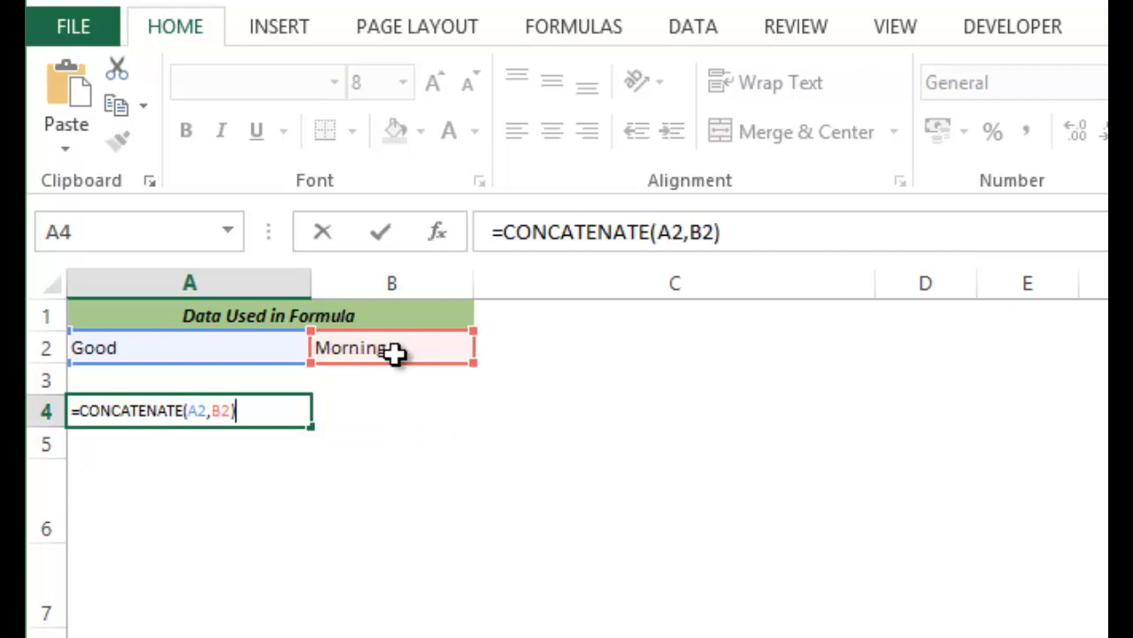
key(Return)
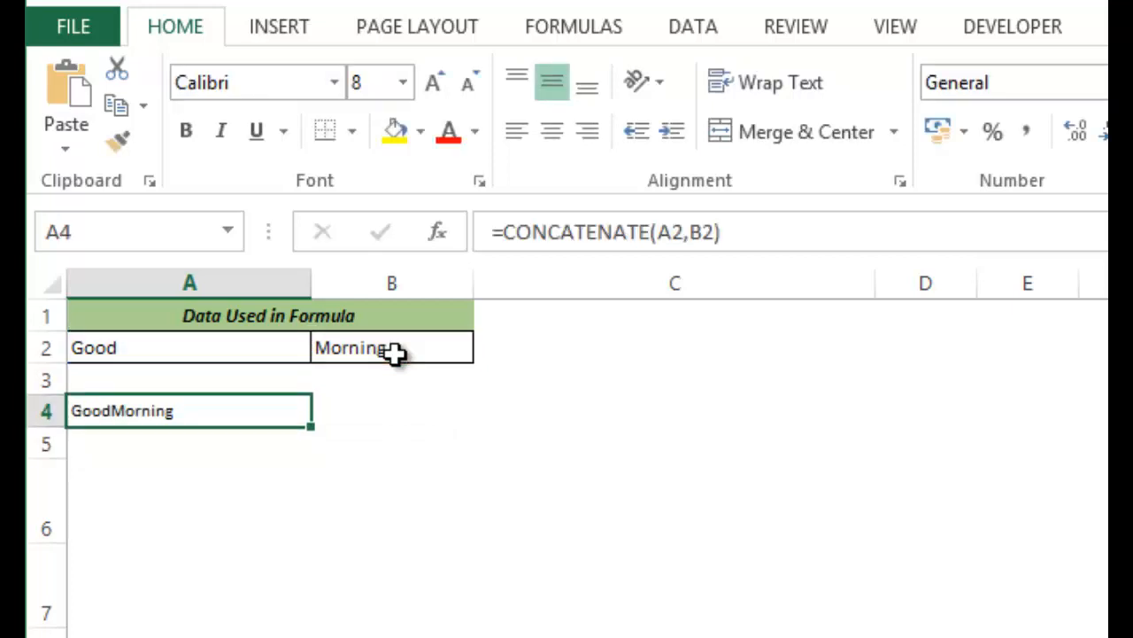
mouse_move(267, 354)
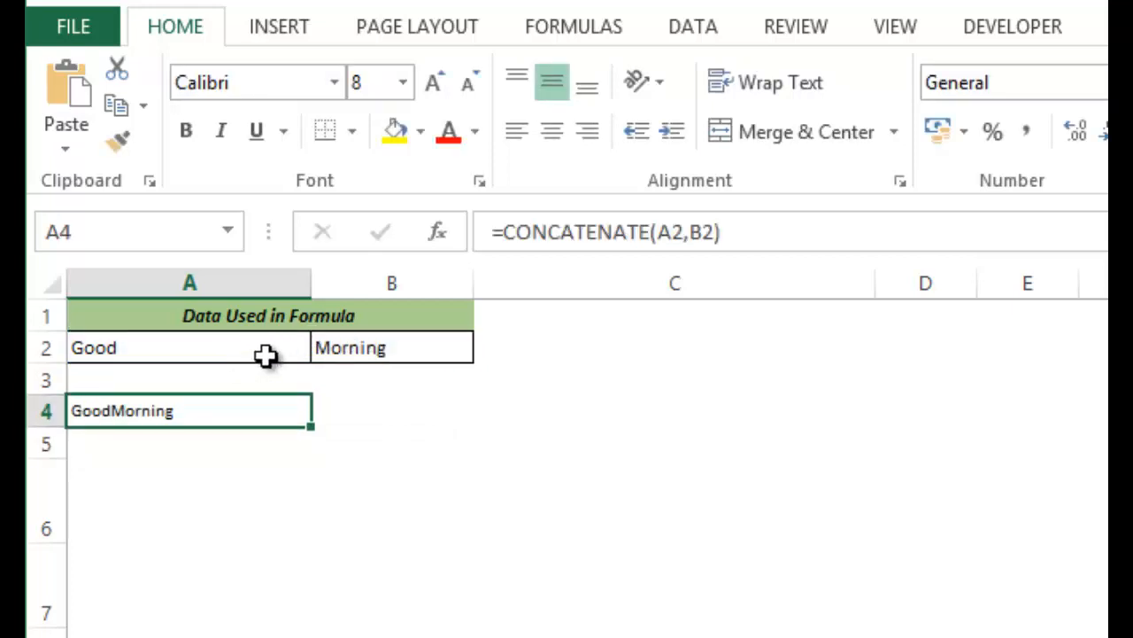
mouse_move(89, 416)
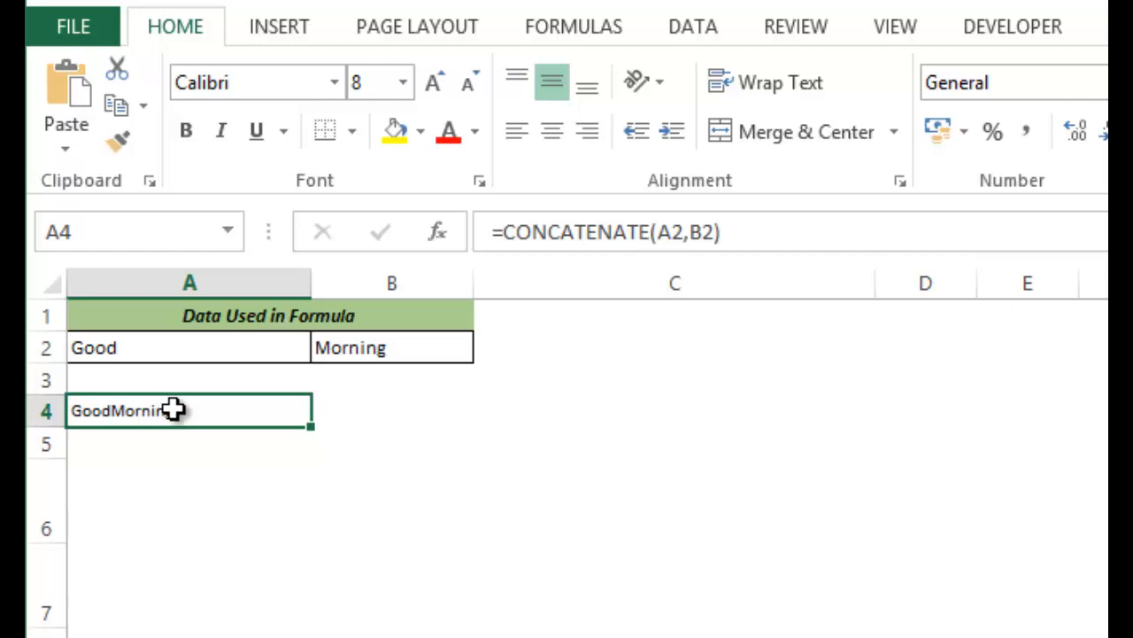
- Edit A4's formula to insert a " " argument between A2 and B2
double_click(177, 411)
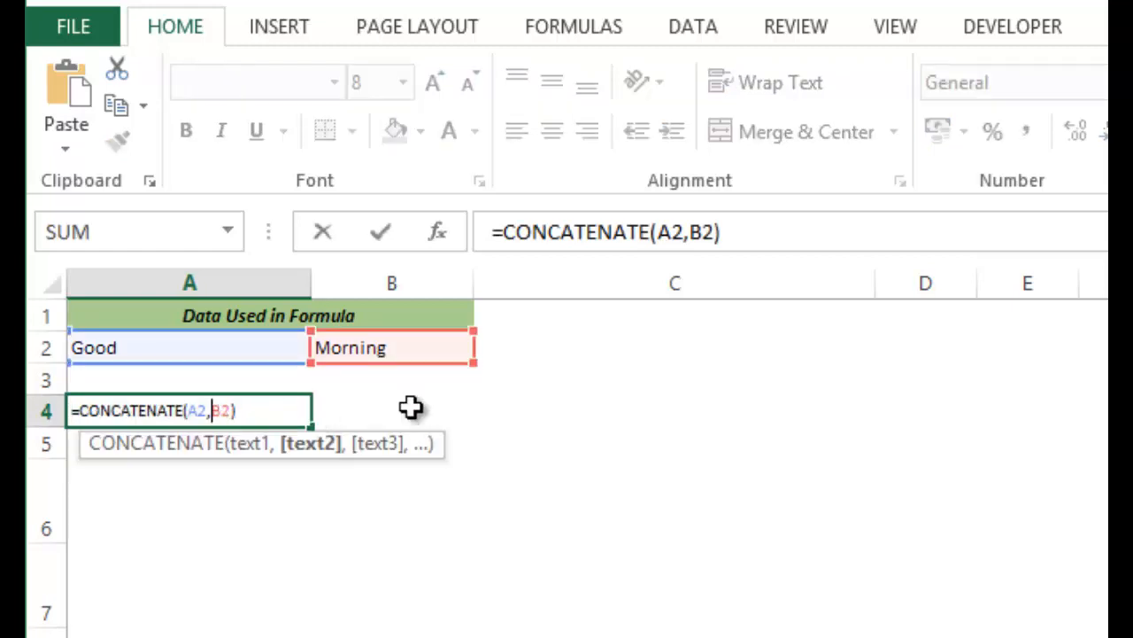
text(," ",)
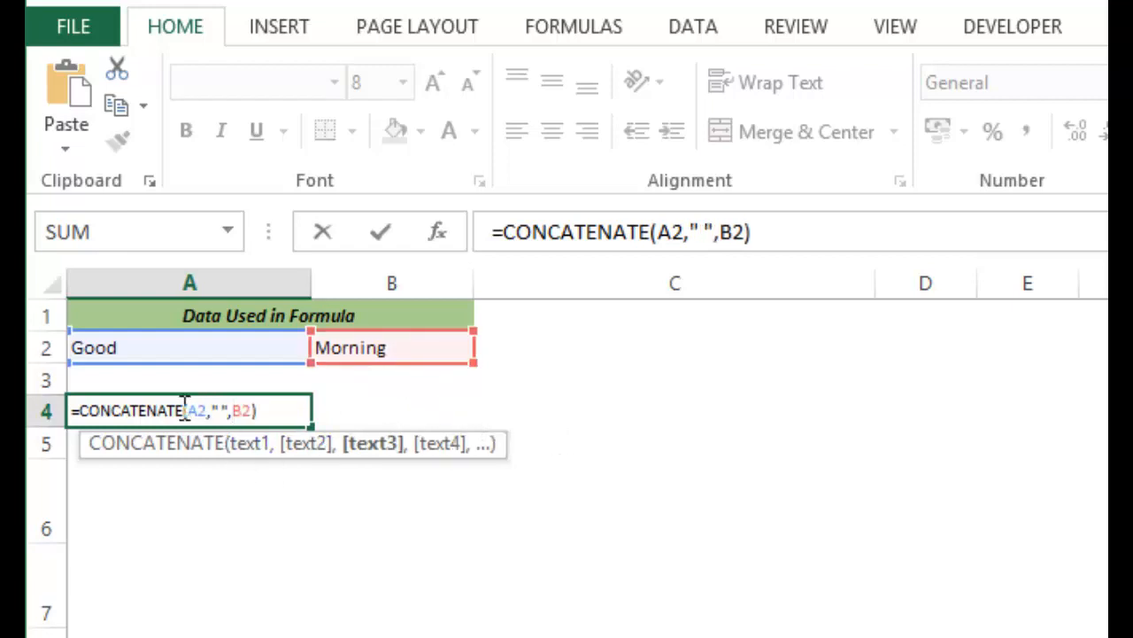
mouse_move(185, 375)
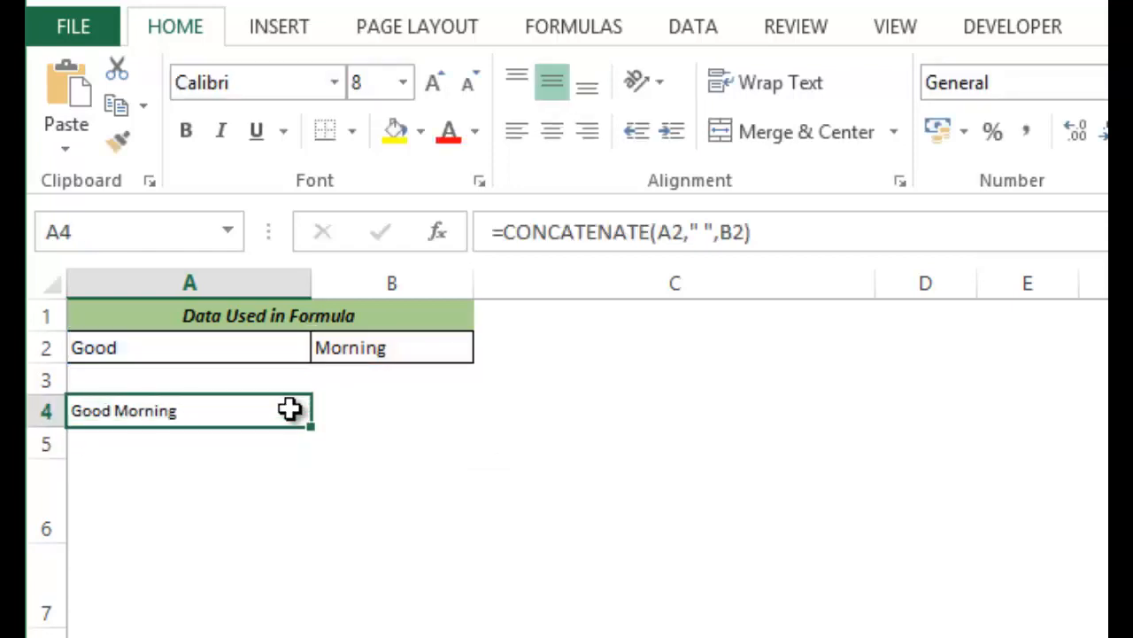
mouse_move(196, 411)
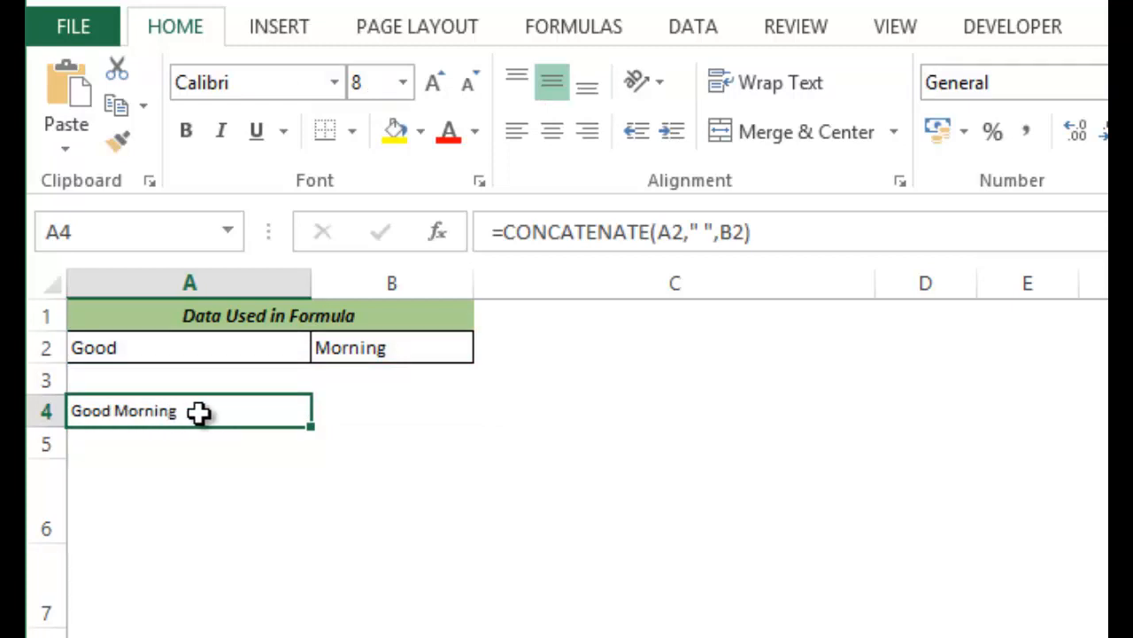